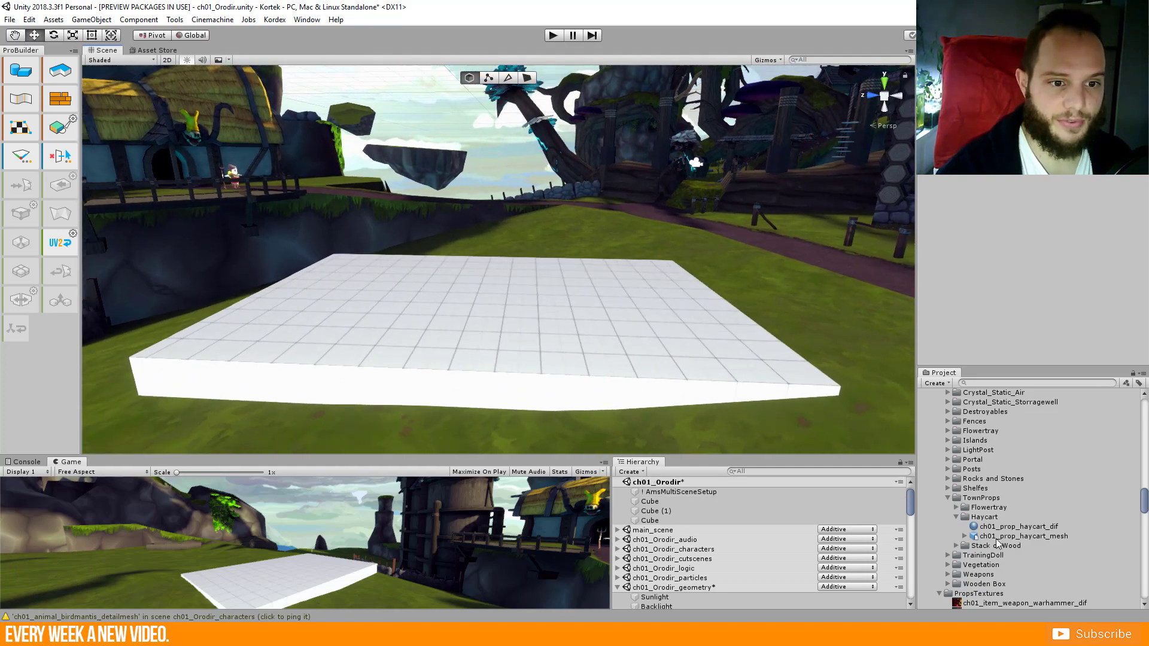
- Drag the ch01_prop_haycart_mesh asset from TownProps > Haycart onto the white platform
left_click(1022, 537)
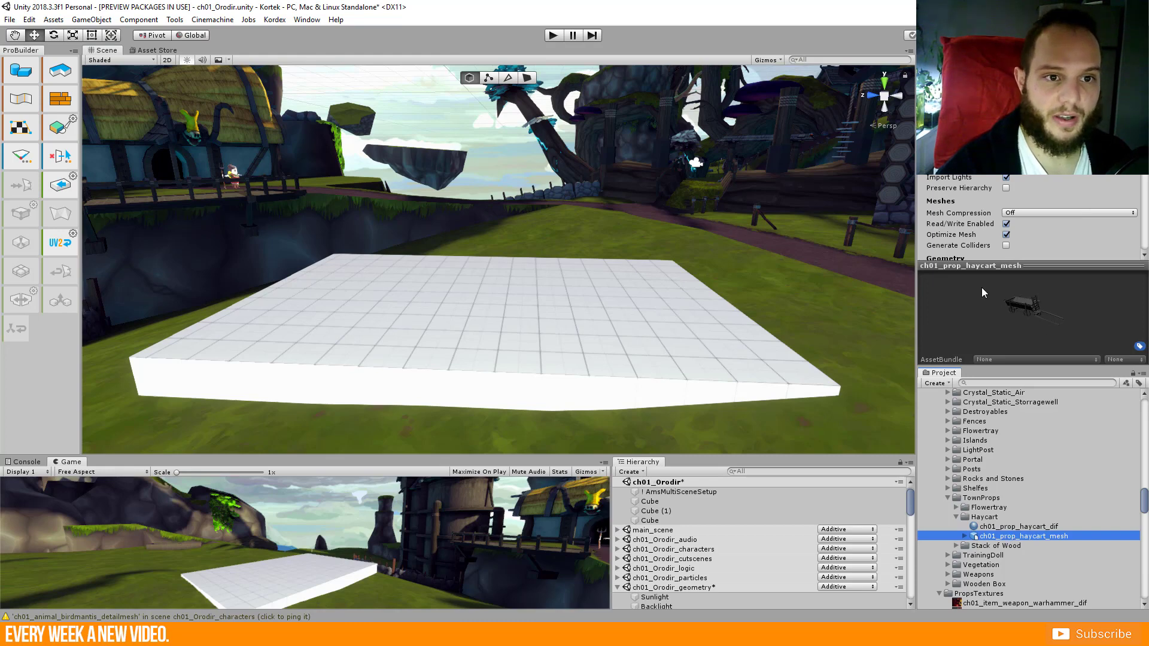
mouse_move(1012, 531)
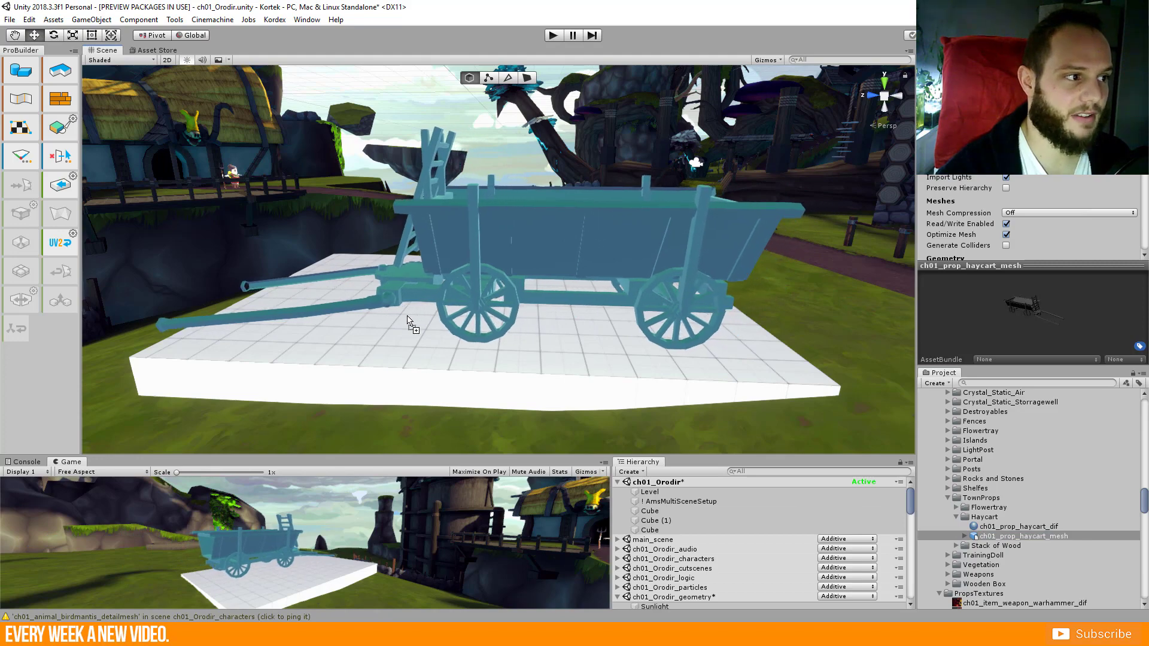
left_click(684, 500)
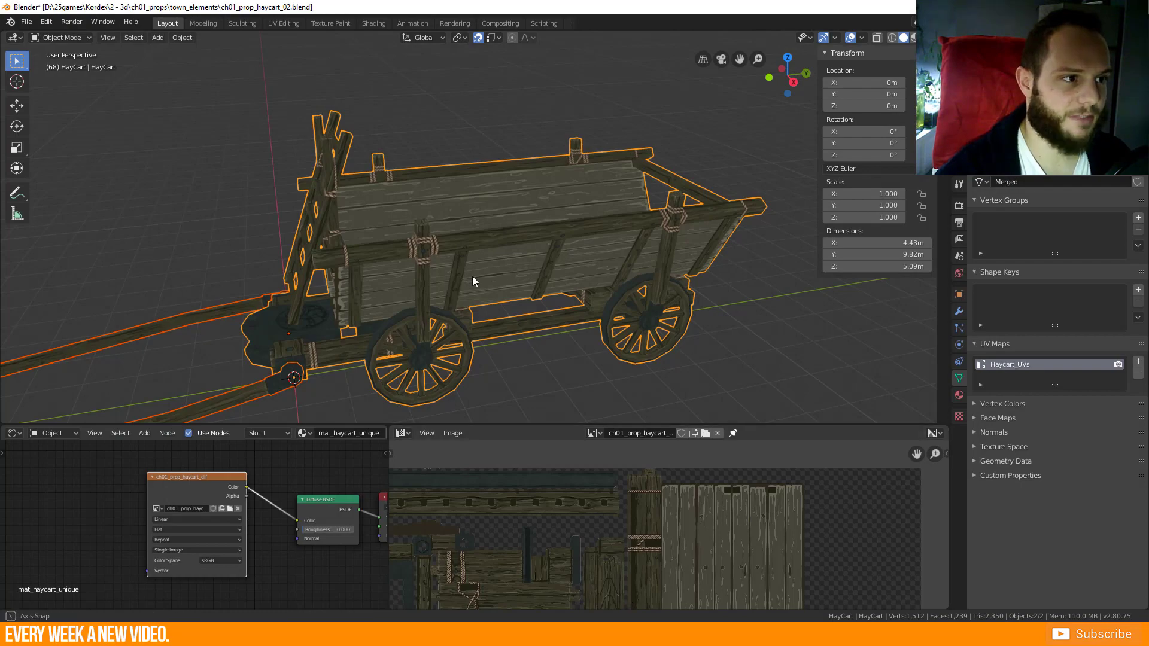
left_click_drag(473, 280, 400, 280)
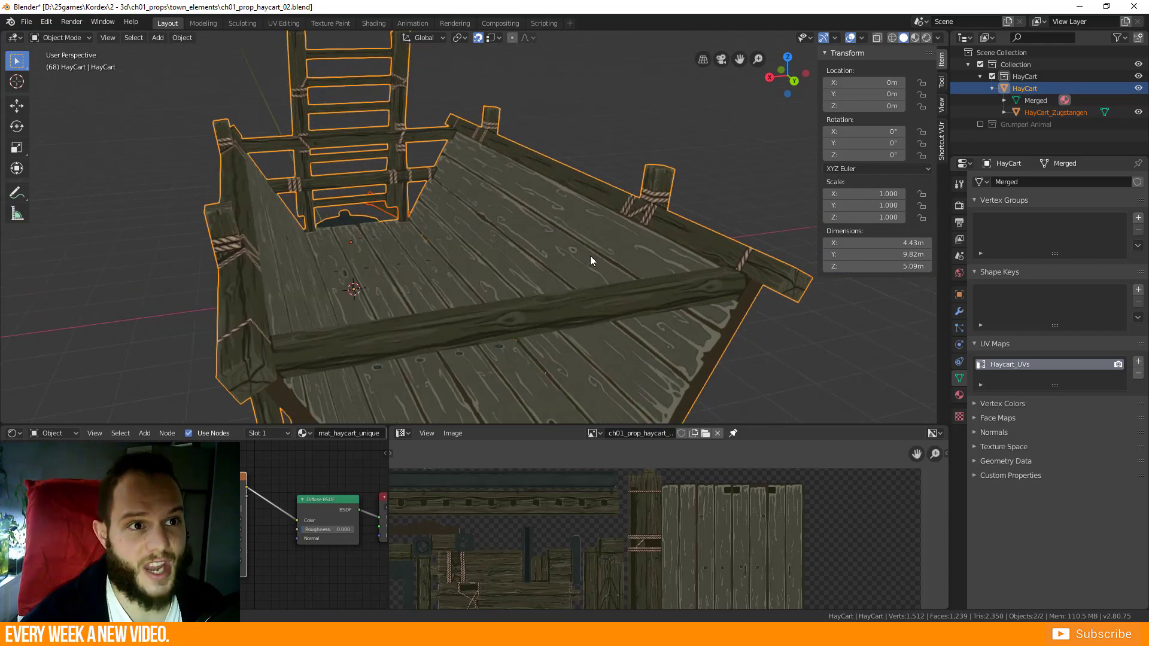
- Enable Backface Culling in Viewport Shading to inspect the cart, then disable it again
left_click(743, 73)
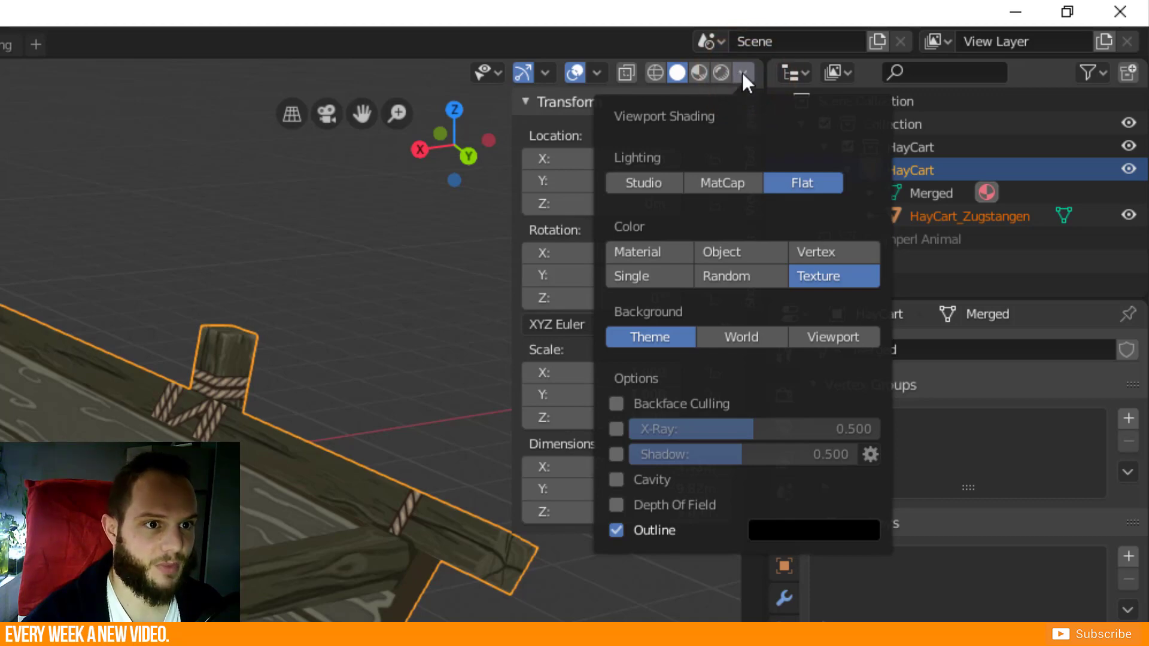
mouse_move(626, 418)
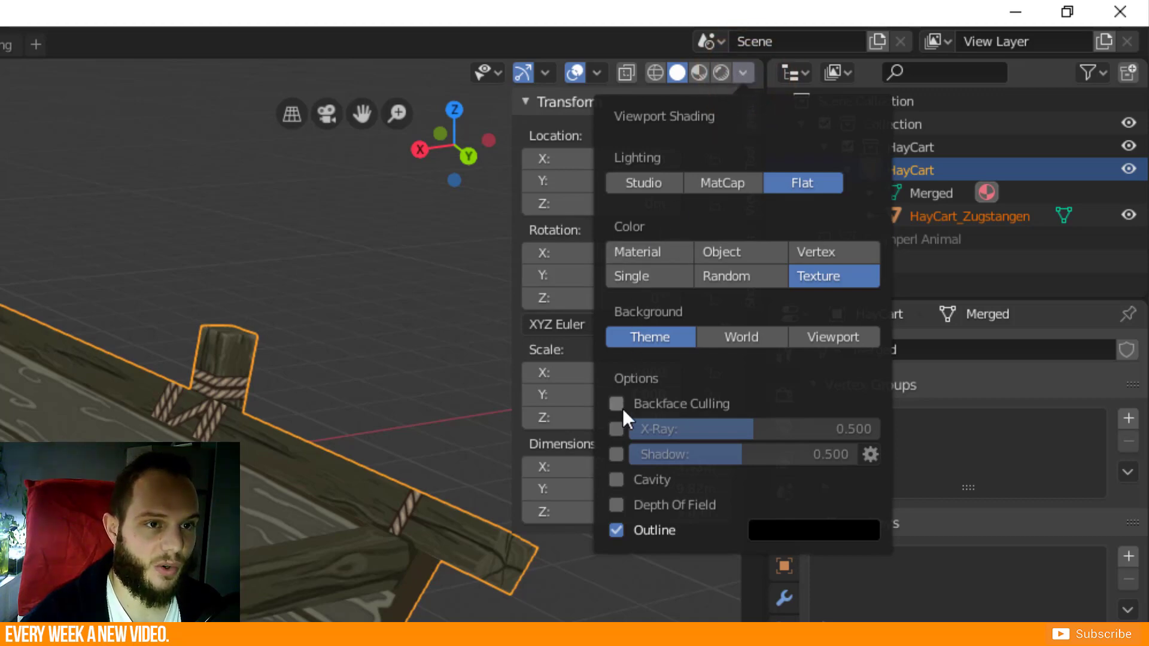
left_click(617, 403)
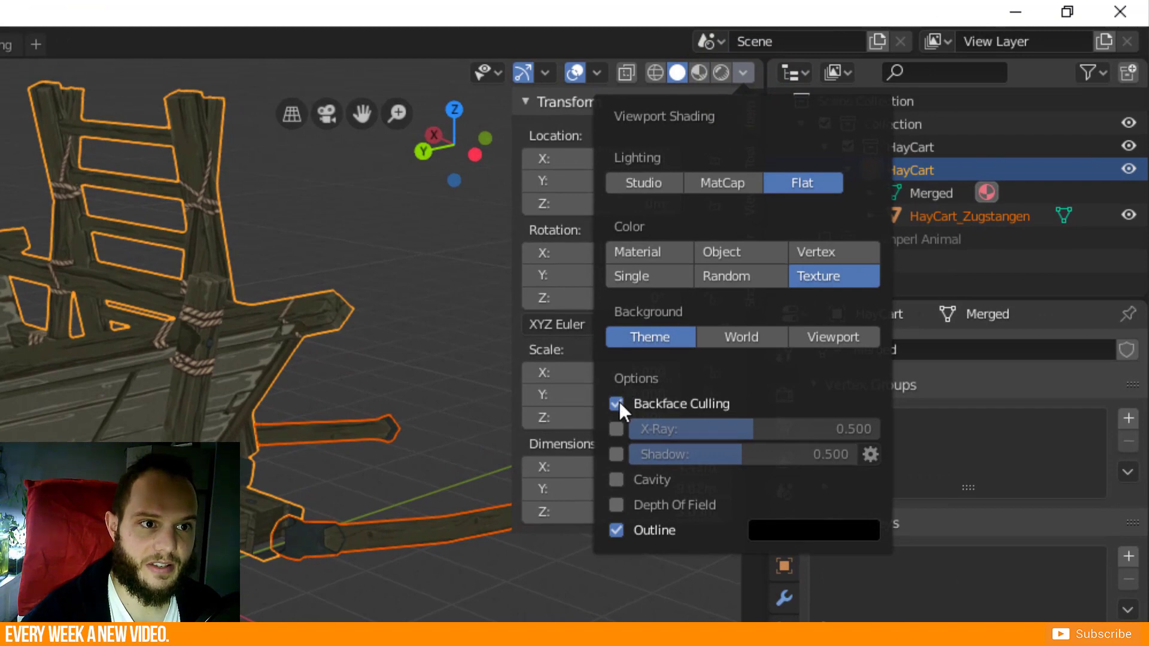
left_click(617, 404)
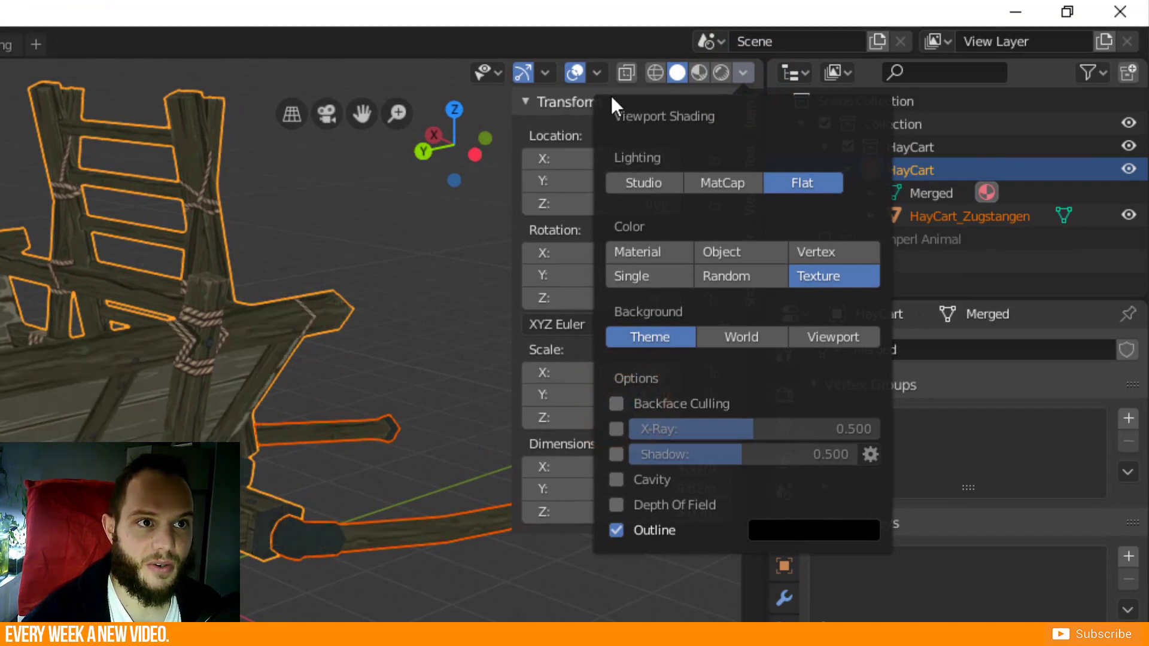
- Enable the Face Orientation overlay under Viewport Overlays > Geometry
left_click(576, 73)
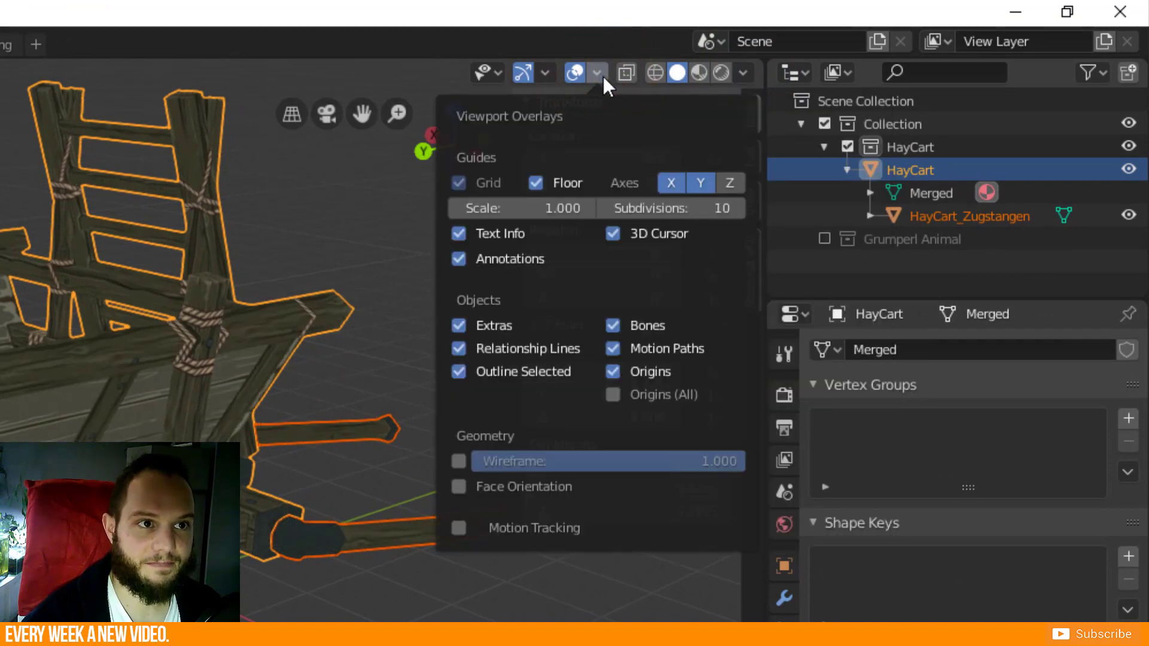
mouse_move(593, 260)
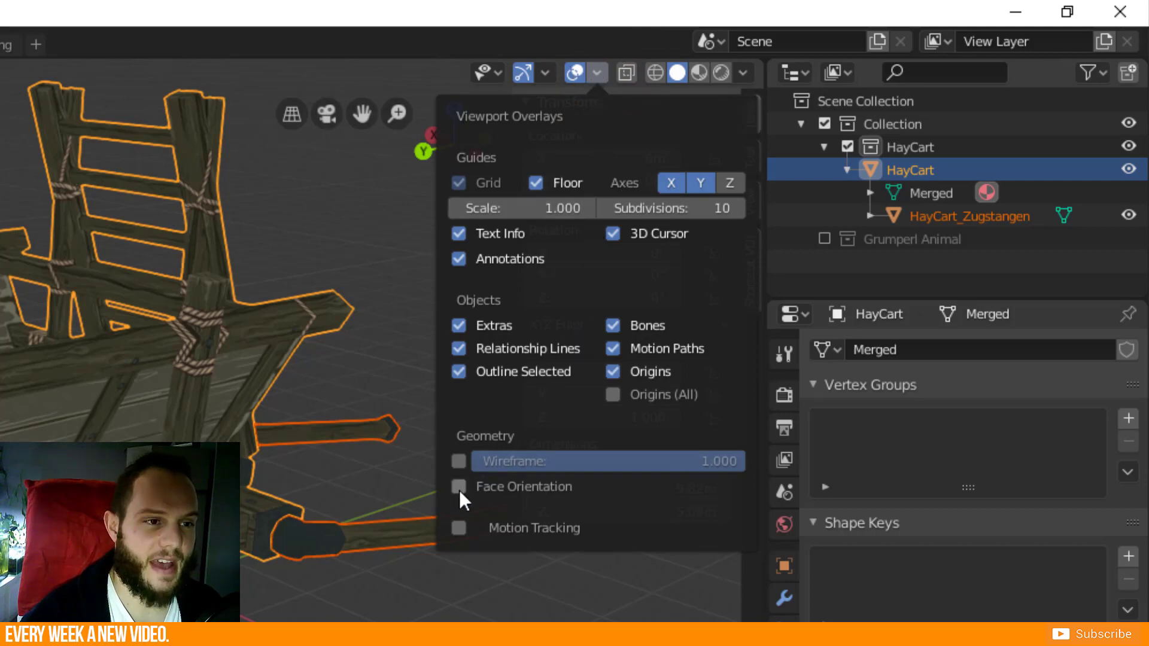
mouse_move(458, 487)
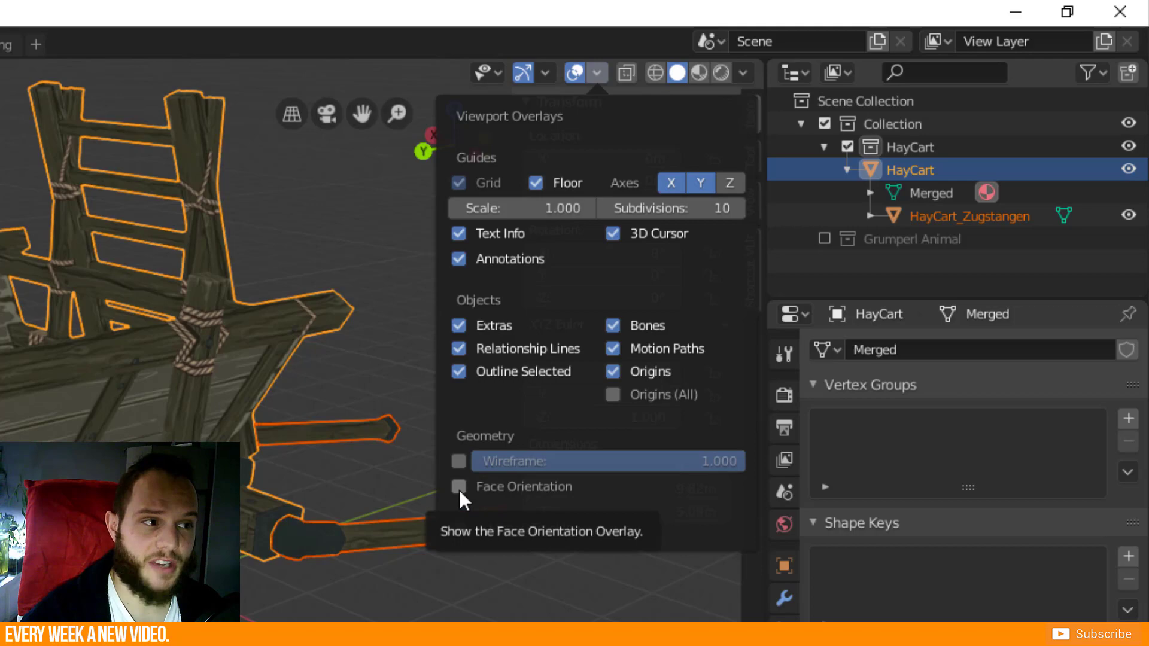
left_click(459, 487)
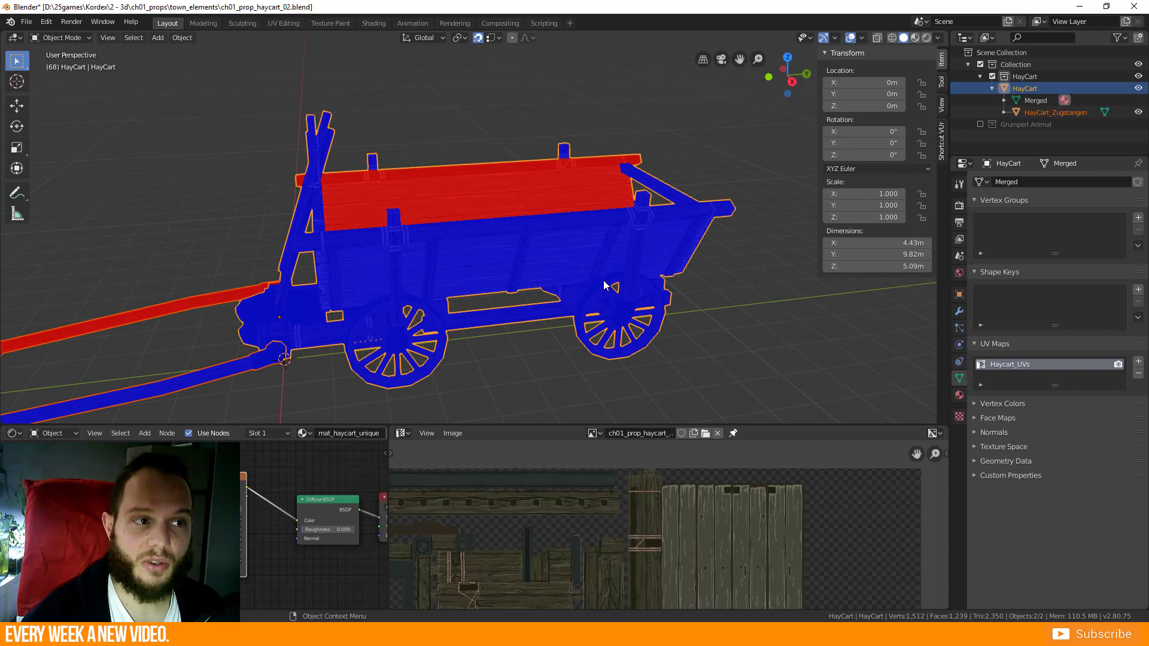
mouse_move(370, 290)
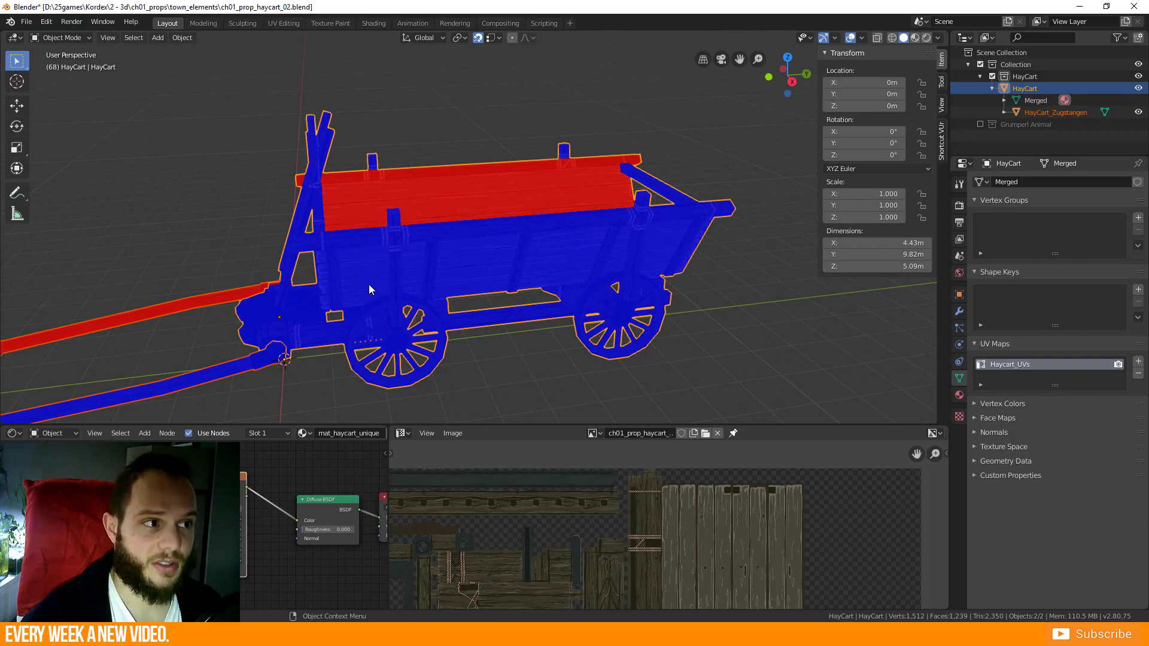
- Orbit around the cart and select the red-faced side panel and drawbar in Edit Mode
left_click_drag(366, 286, 455, 204)
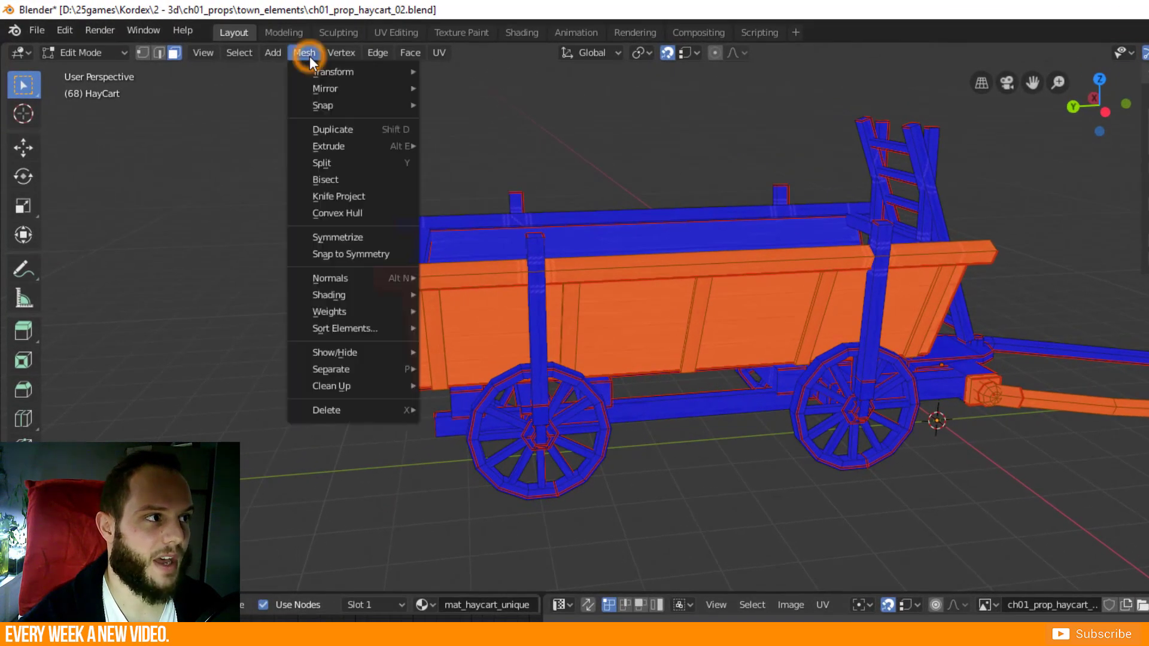
mouse_move(330, 278)
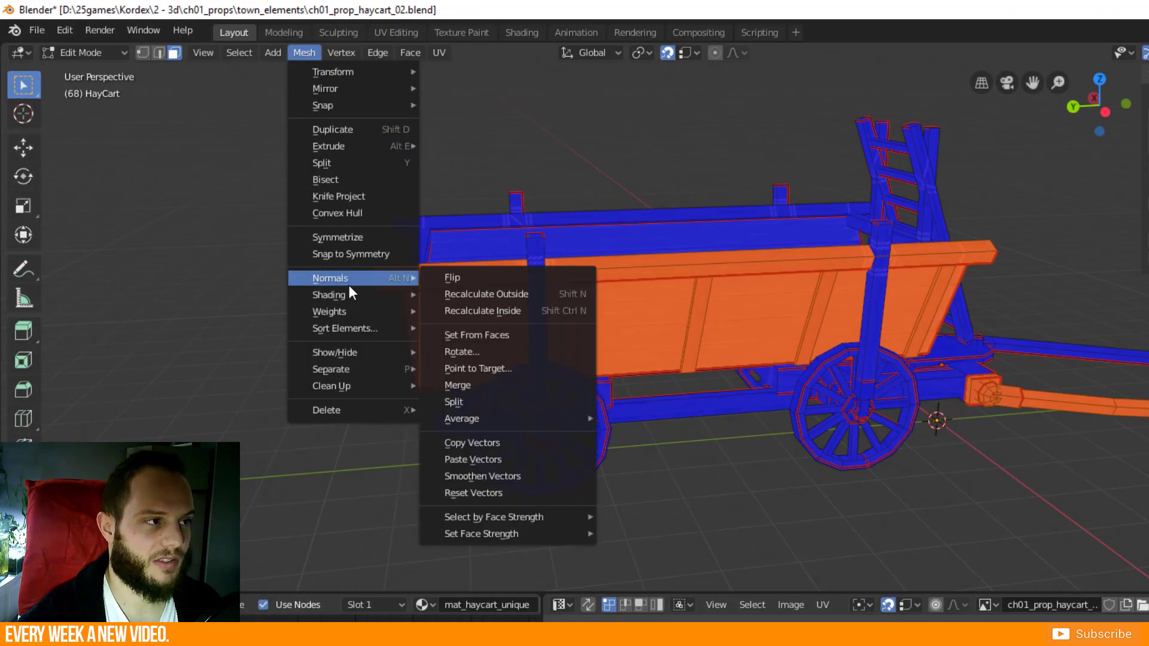
mouse_move(402, 287)
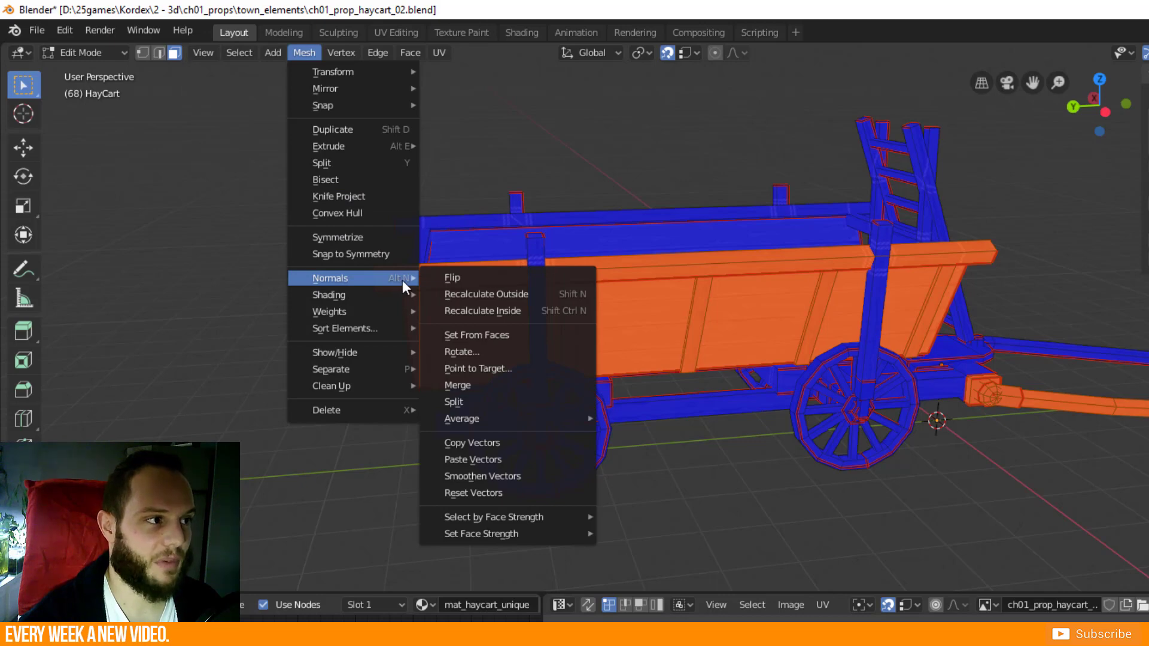
mouse_move(452, 277)
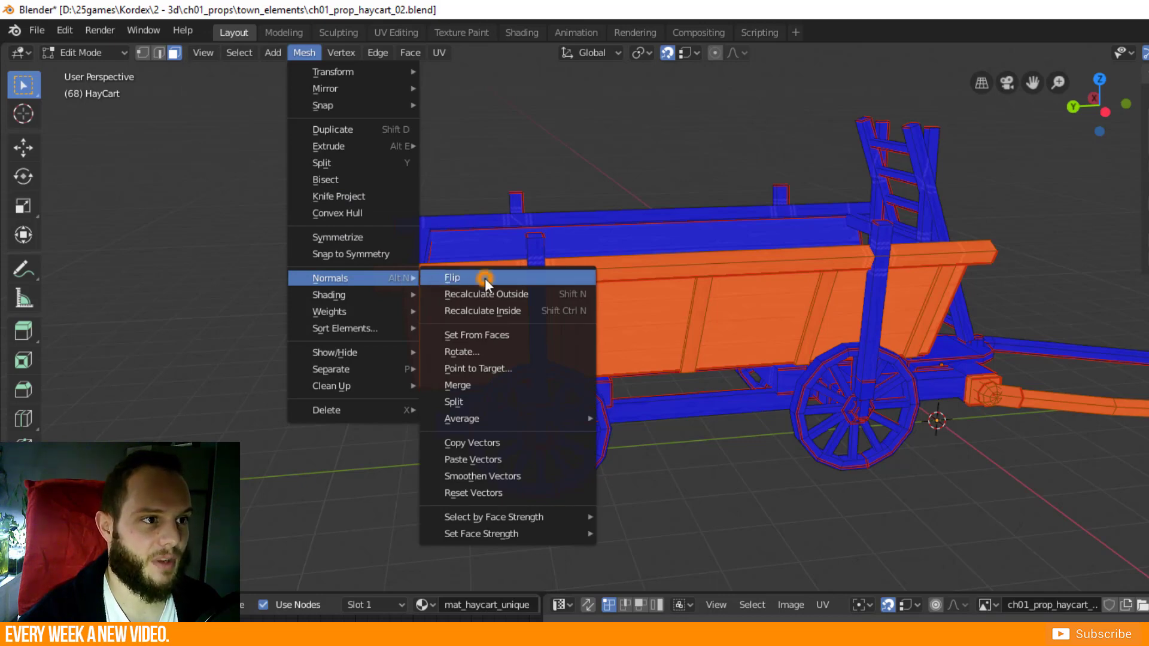
- Flip the normals of the selected faces via Mesh > Normals > Flip
left_click(452, 276)
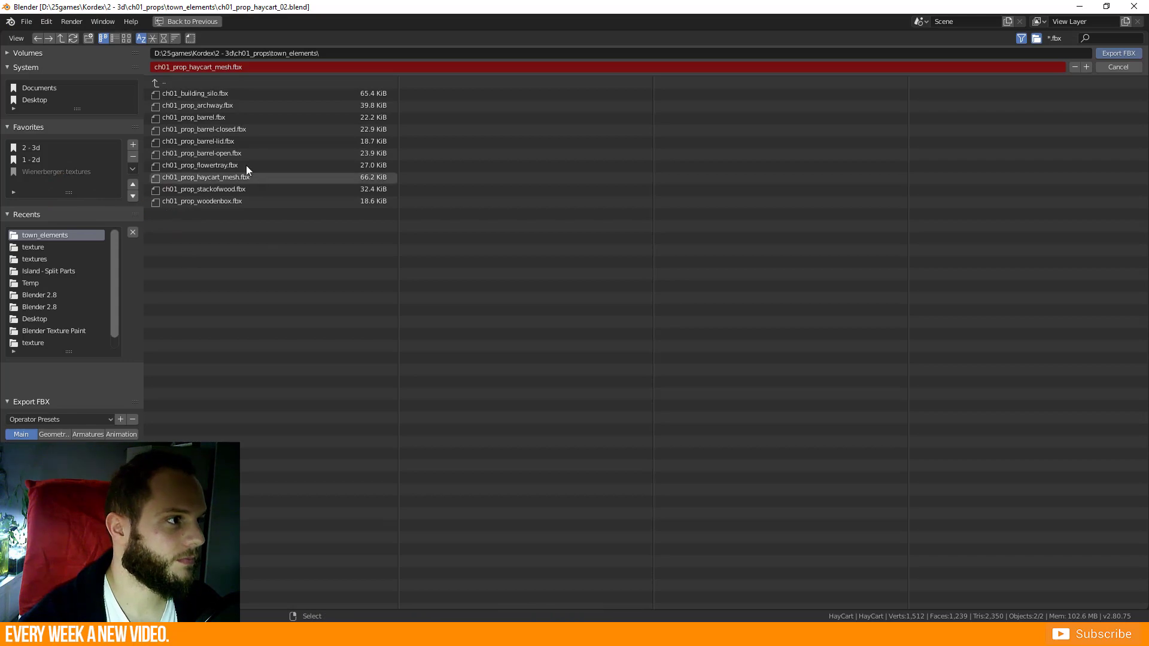
- Export FBX over ch01_prop_haycart_mesh.fbx in the town_elements folder
left_click(1118, 52)
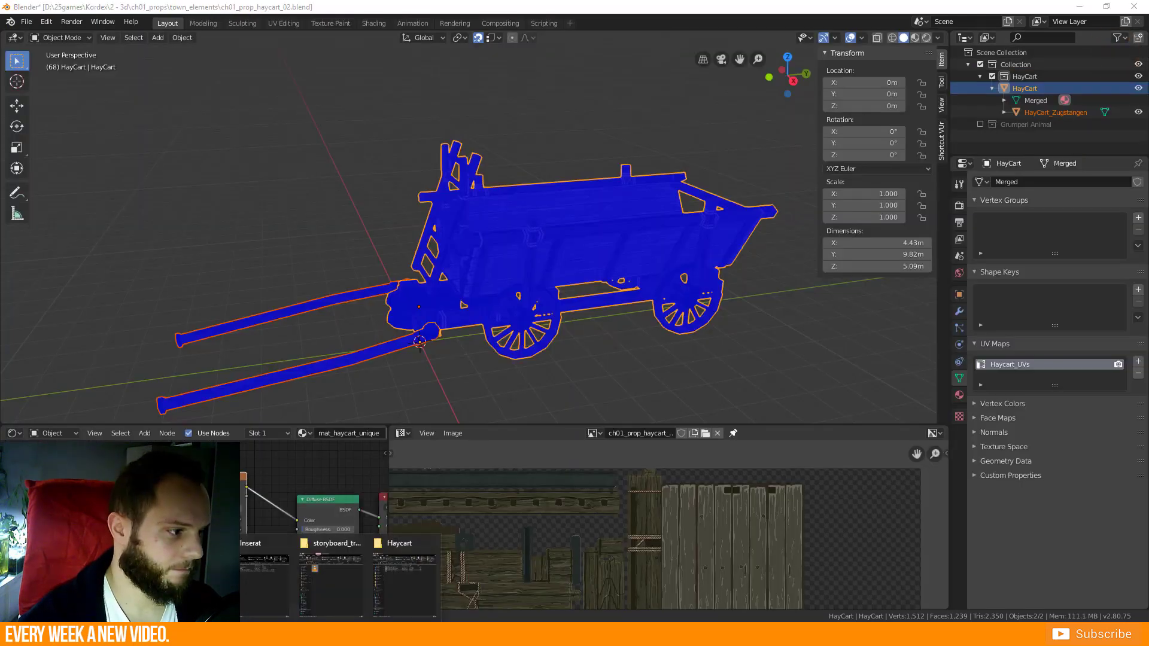